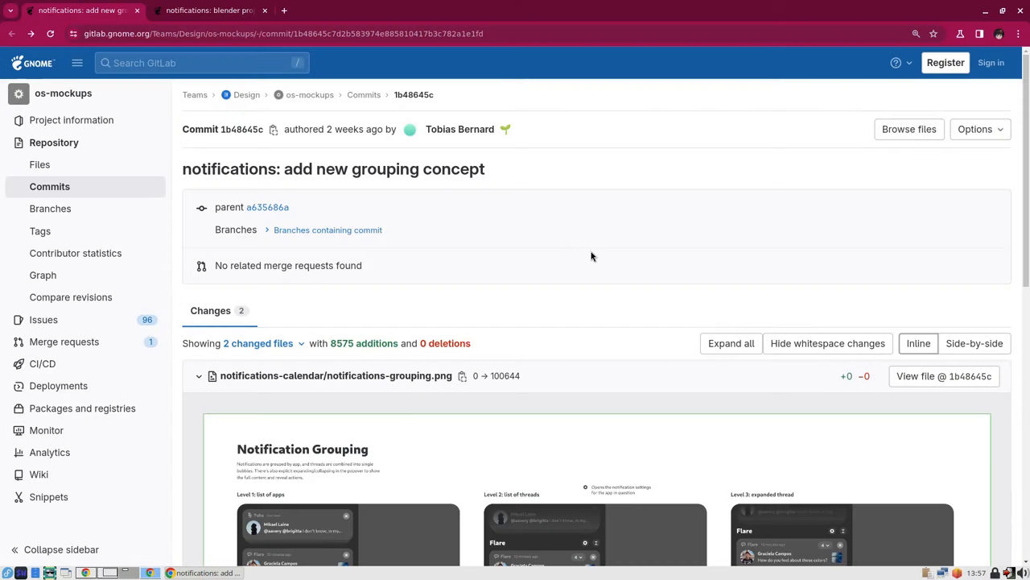
Select the 'notifications: add new grouping concept' title and scroll to the notifications-grouping.png mockup.
{"action": "triple_click", "coordinate": [332, 169]}
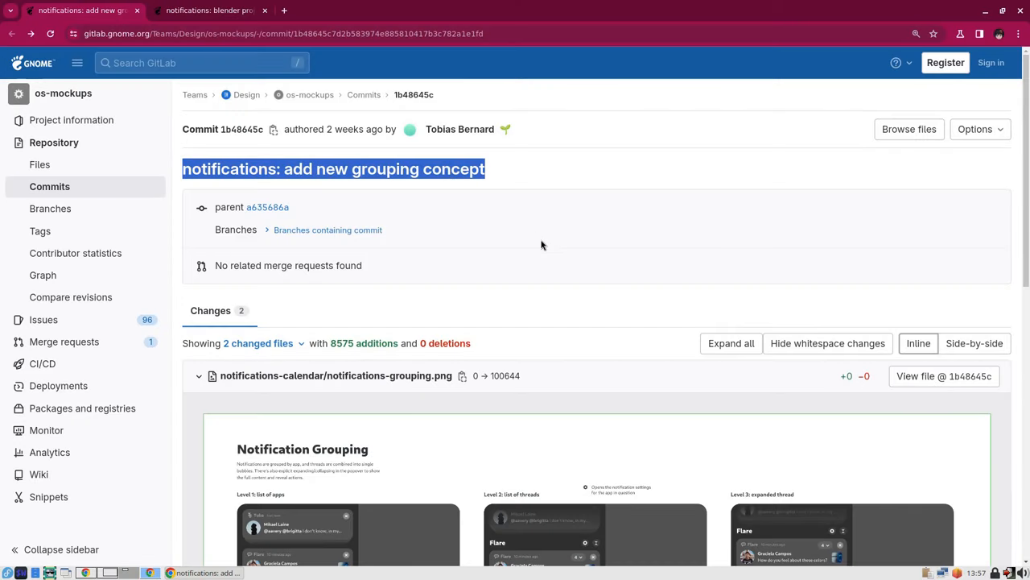
{"action": "scroll", "scroll_direction": "down", "scroll_amount": 3}
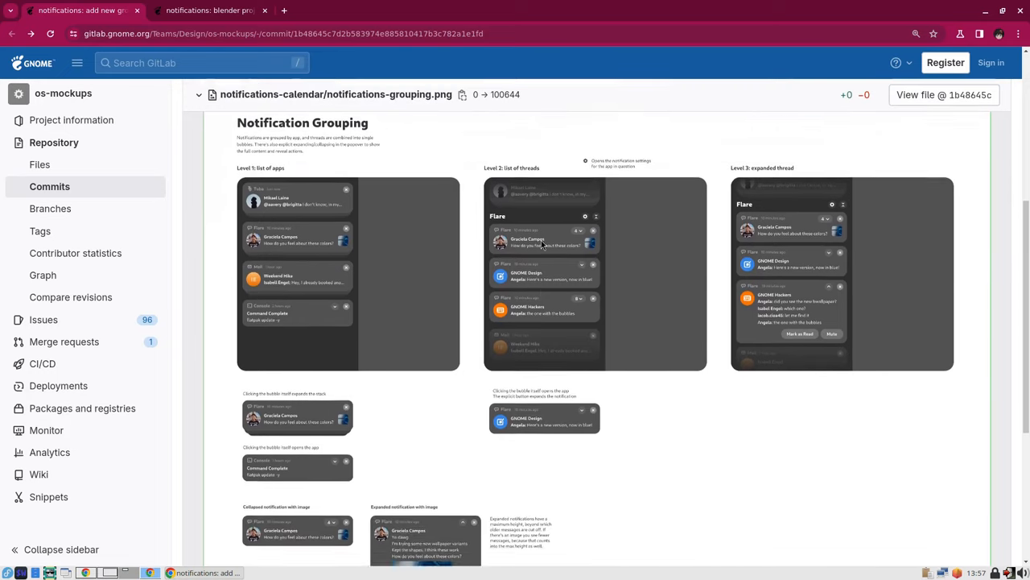
{"action": "scroll", "scroll_direction": "down", "scroll_amount": 3}
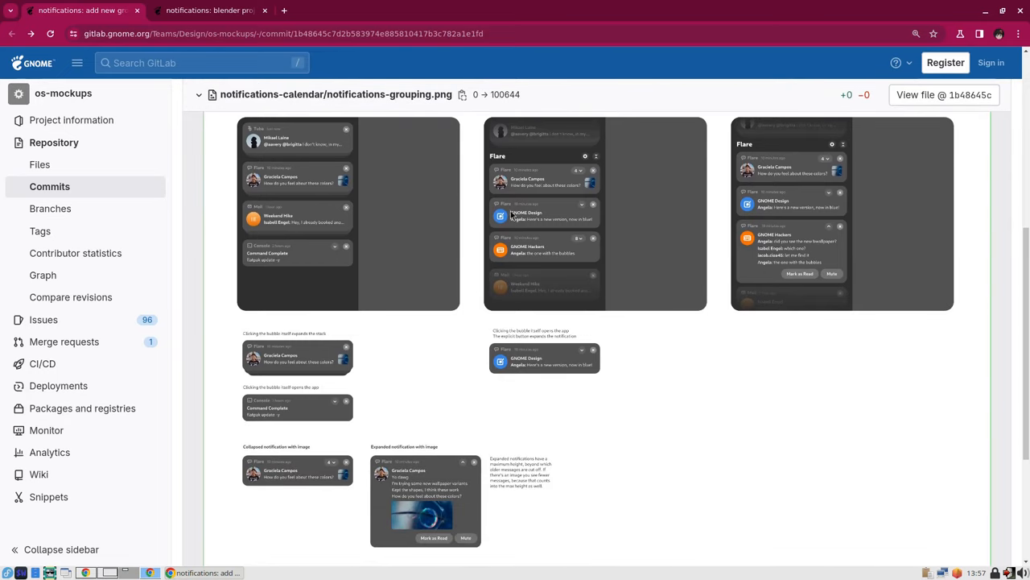
{"action": "left_click", "coordinate": [217, 12]}
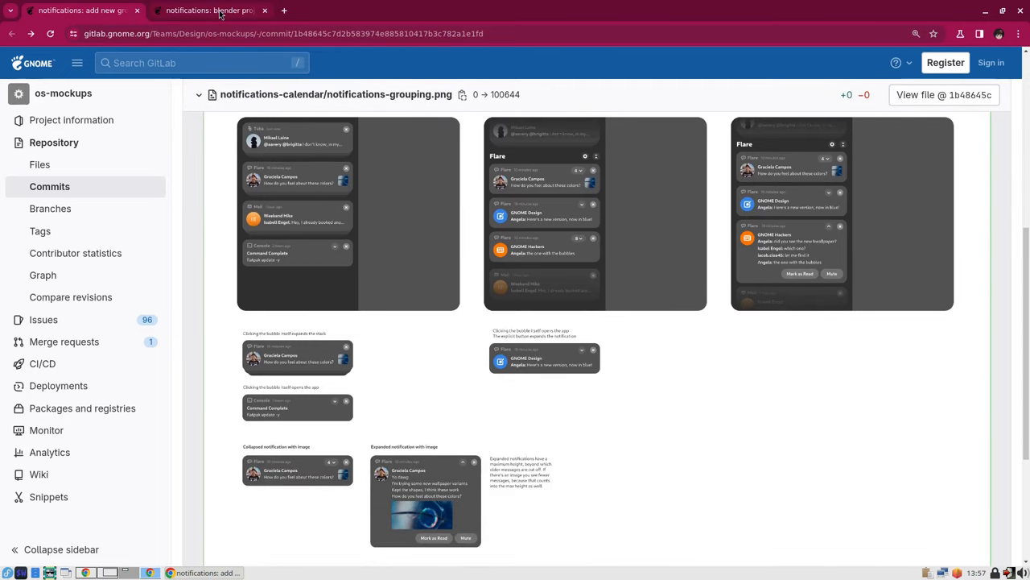
{"action": "left_click", "coordinate": [214, 10]}
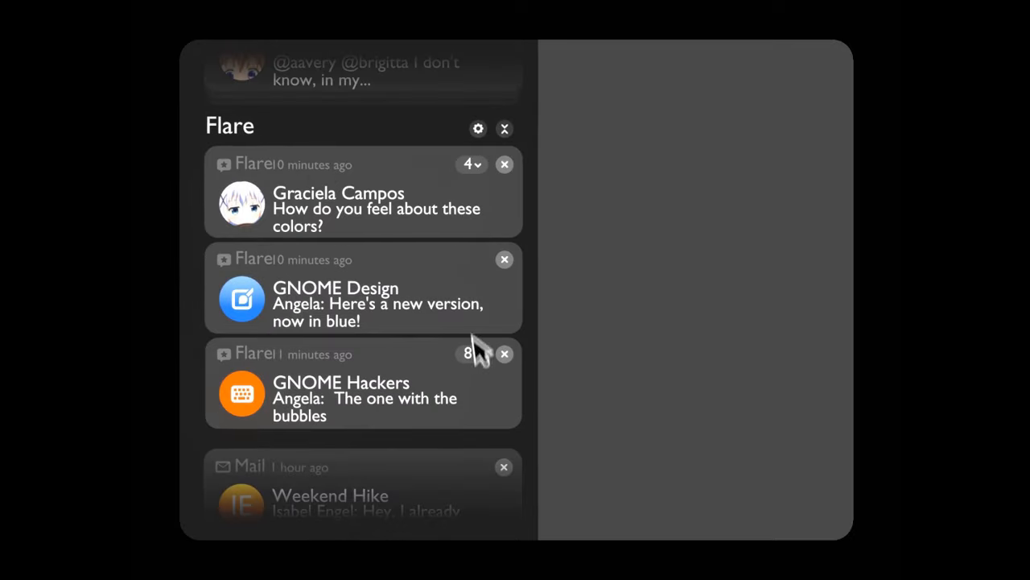
Play the Blender video showing the GNOME Hackers notification in the Flare group expanding.
{"action": "left_click", "coordinate": [468, 354]}
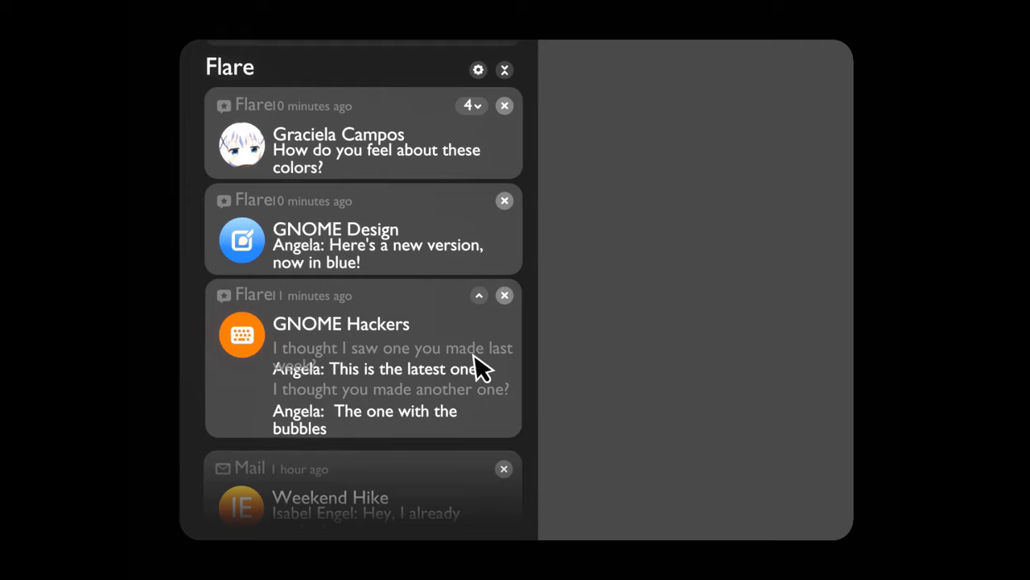
{"action": "mouse_move", "coordinate": [506, 70]}
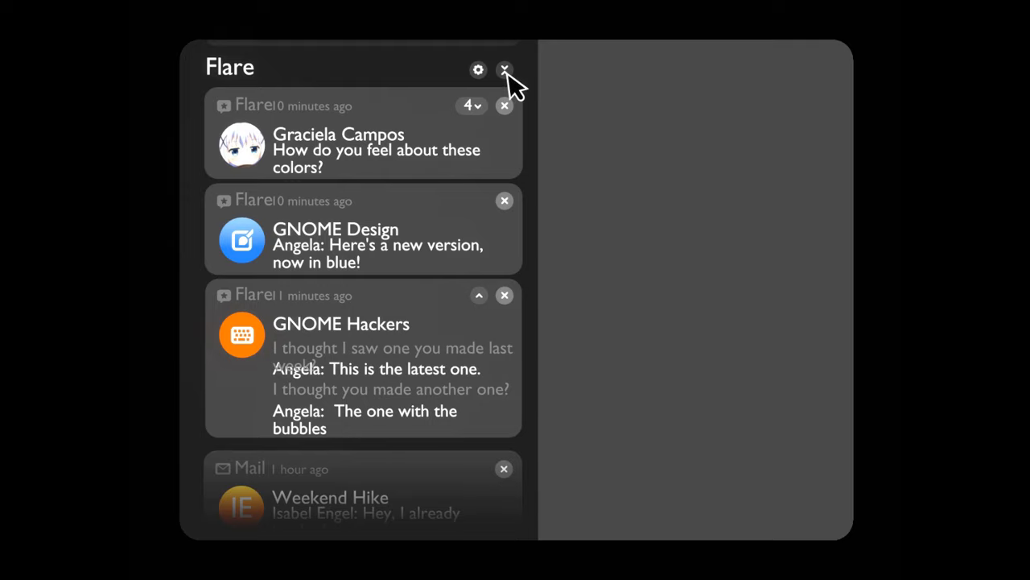